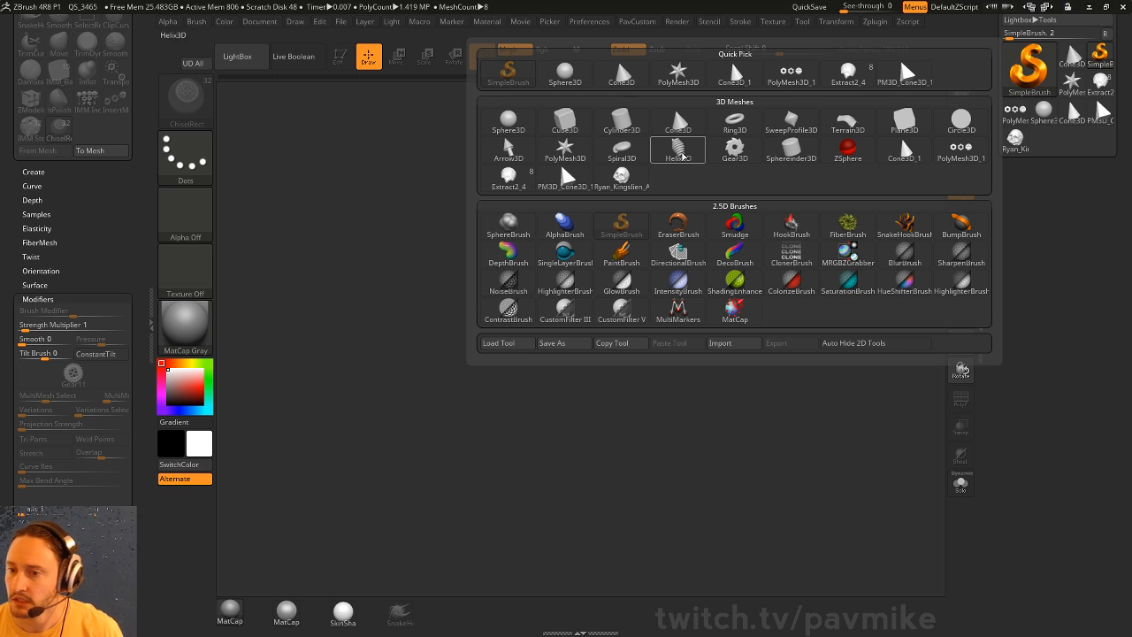
- Choose the Cylinder3D primitive and convert it to an editable PolyMesh3D
{"action": "left_click", "coordinate": [621, 121]}
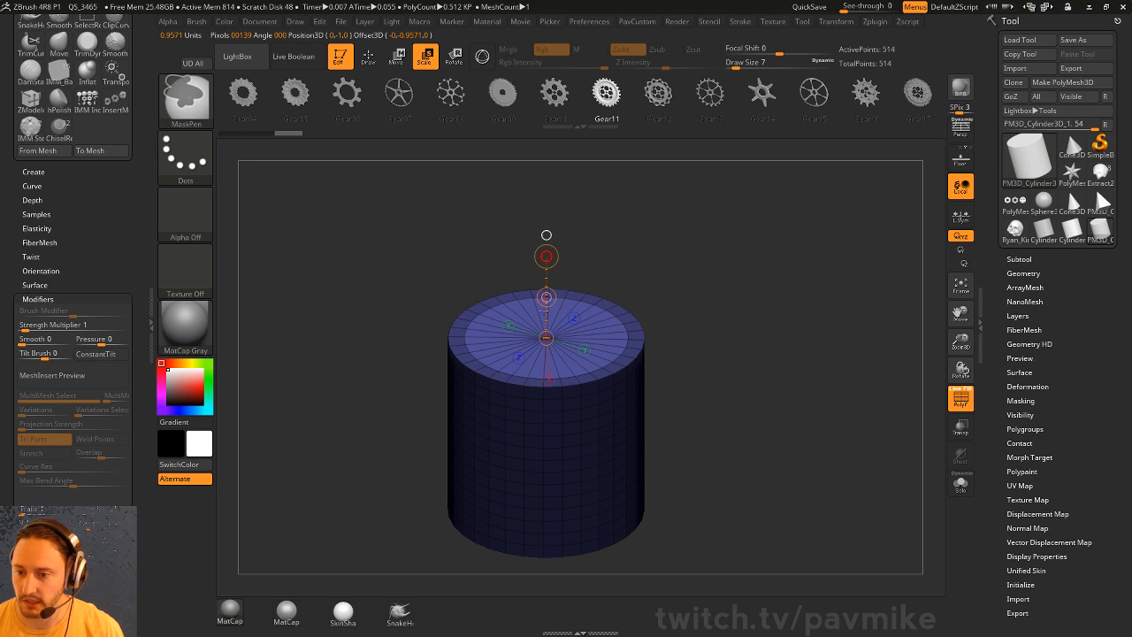
- Inset and extrude the cylinder top with Transpose, creating a raised rim and cup interior
{"action": "left_click", "coordinate": [396, 57]}
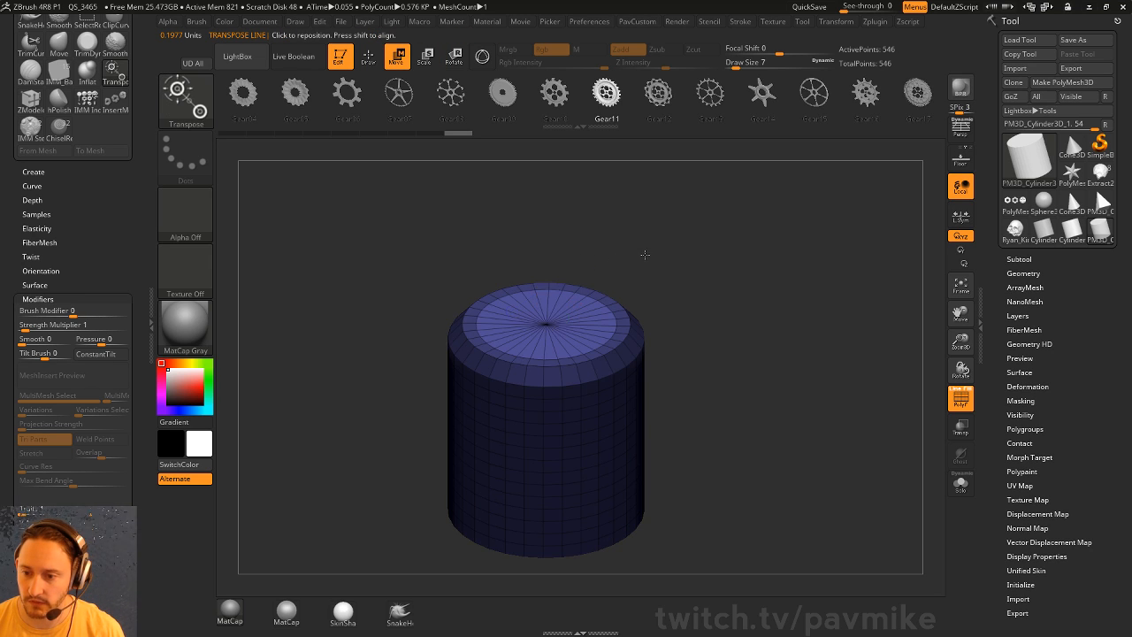
{"action": "left_click", "coordinate": [426, 56]}
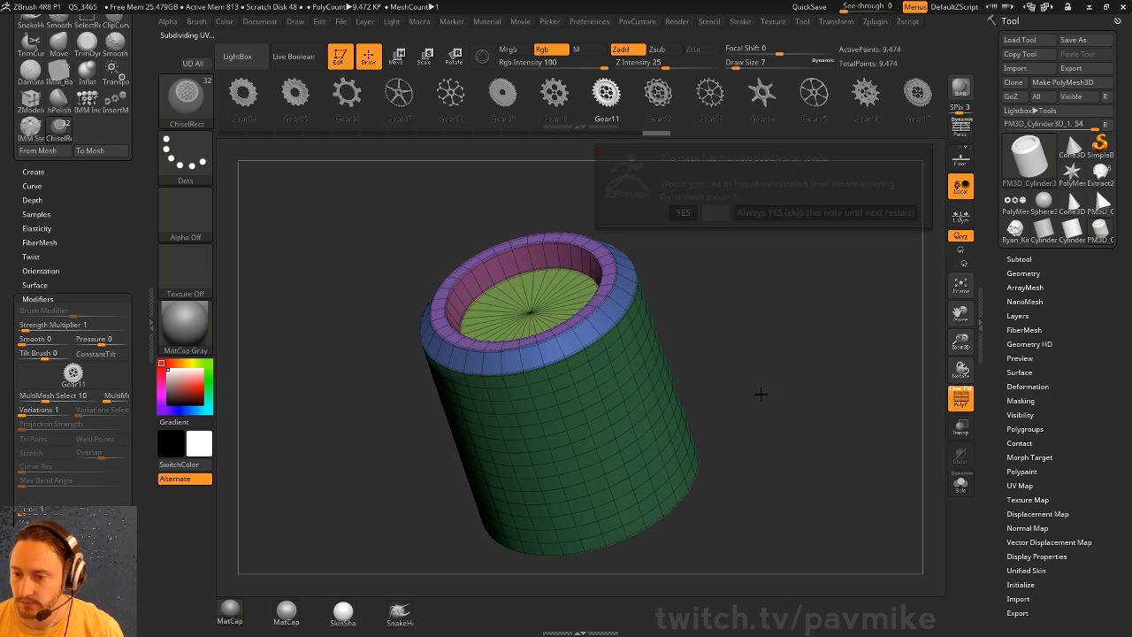
- DynaMesh the cup, show polygroups with PolyF, and reopen the ZRemesher options
{"action": "left_click", "coordinate": [682, 213]}
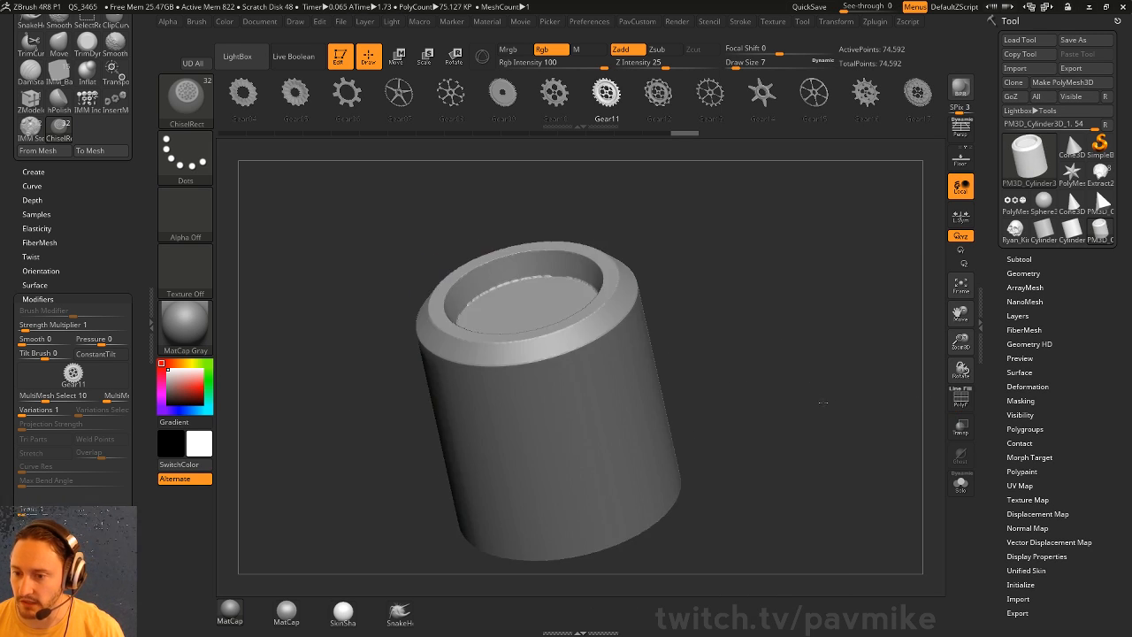
{"action": "left_click", "coordinate": [961, 399]}
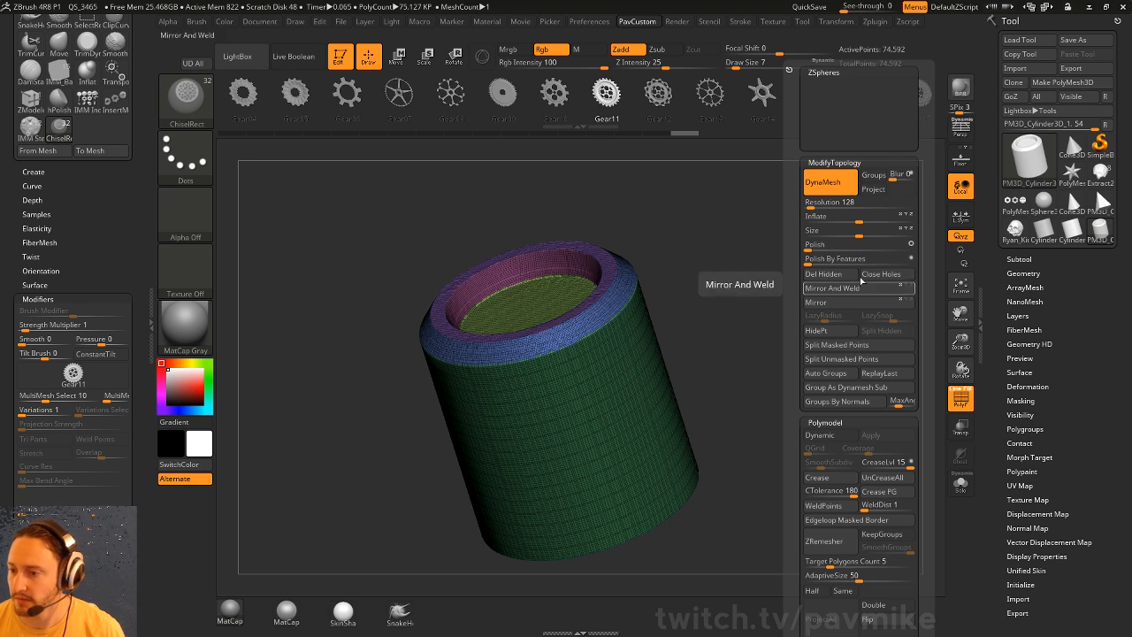
{"action": "mouse_move", "coordinate": [827, 258]}
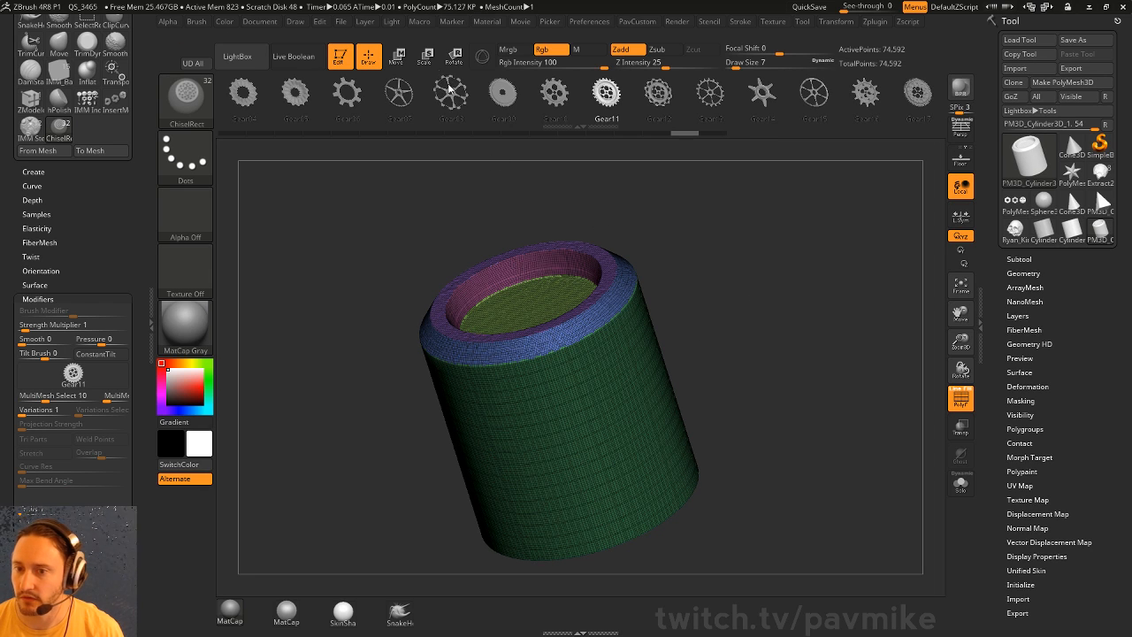
{"action": "left_click", "coordinate": [420, 20]}
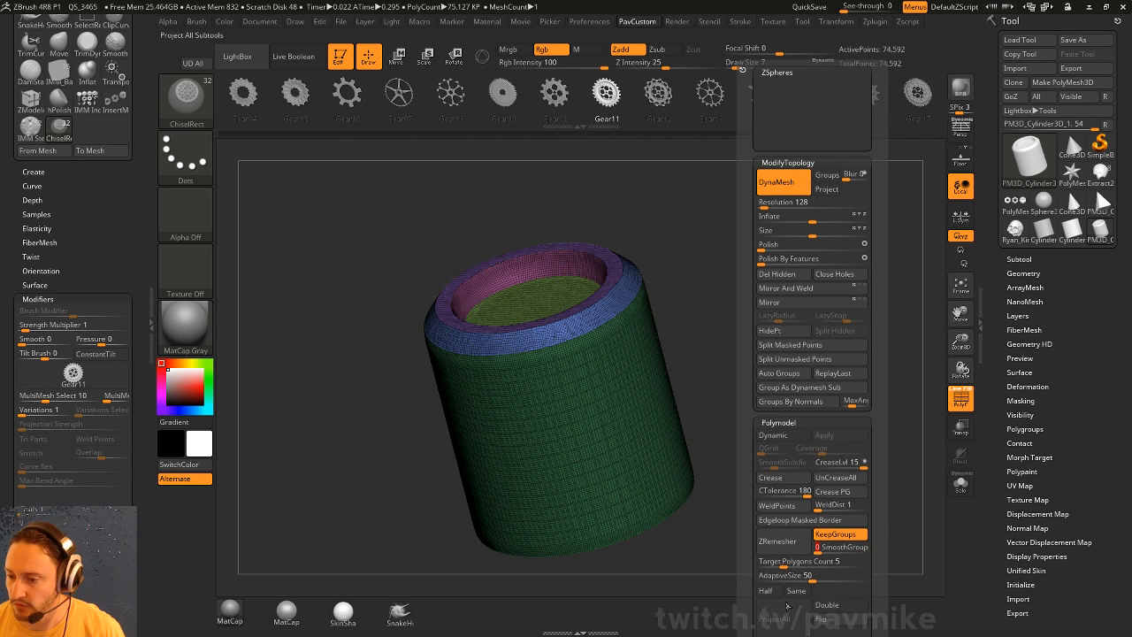
- Run ZRemesher on the cup with KeepGroups on and target polygon count 5
{"action": "left_click", "coordinate": [779, 540]}
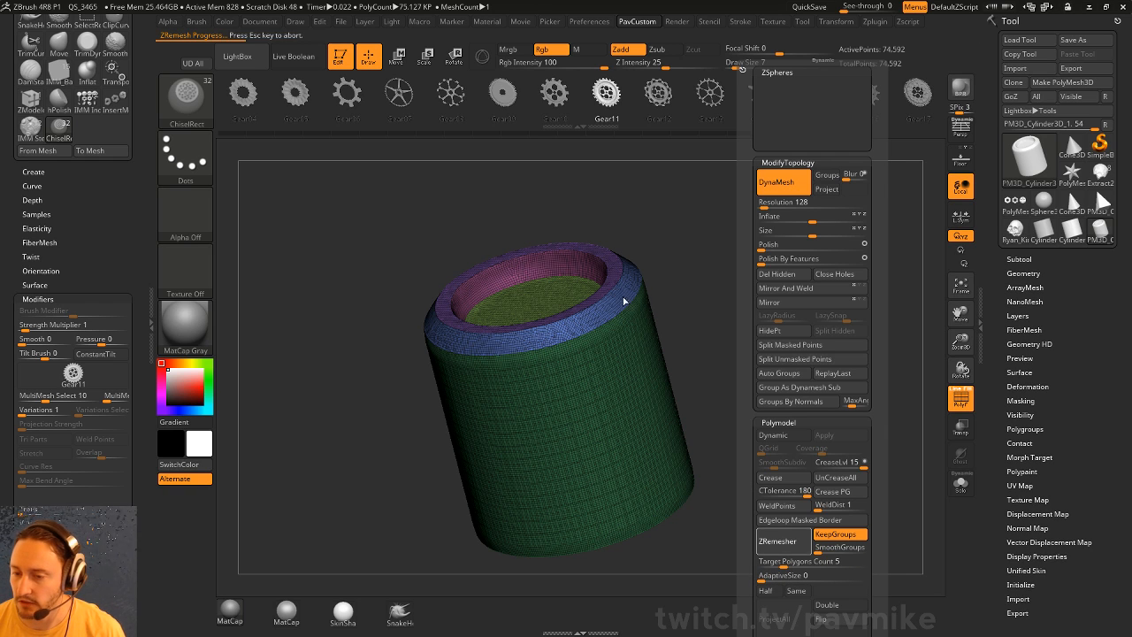
{"action": "mouse_move", "coordinate": [712, 307]}
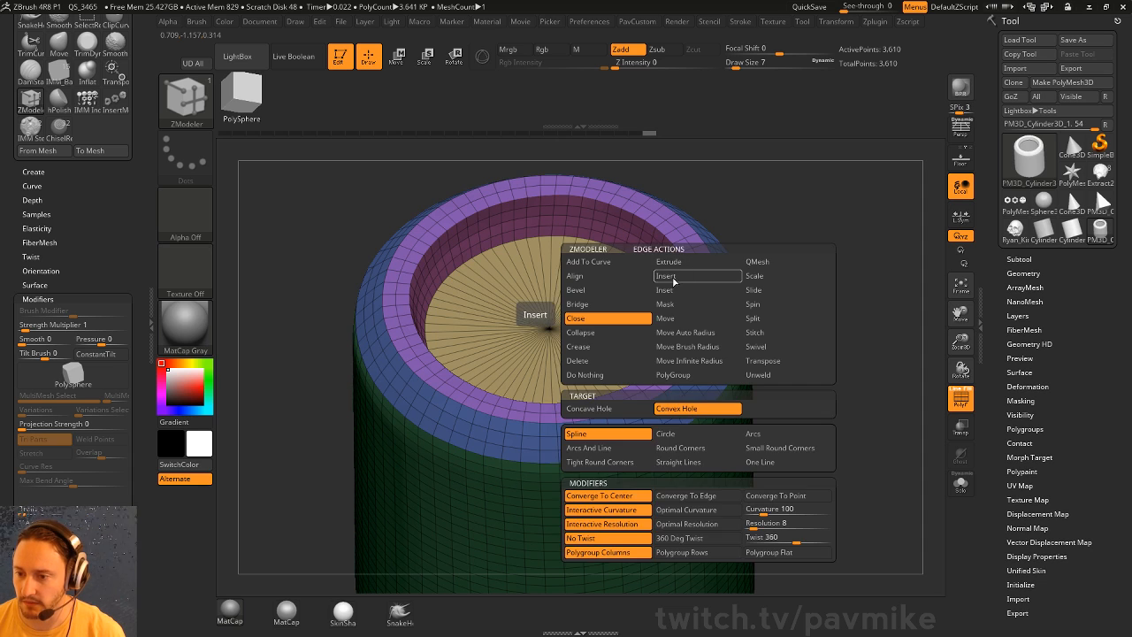
- Apply a ZModeler edge action to the cup's inner floor, then expand the Subtool panel
{"action": "left_click", "coordinate": [664, 276]}
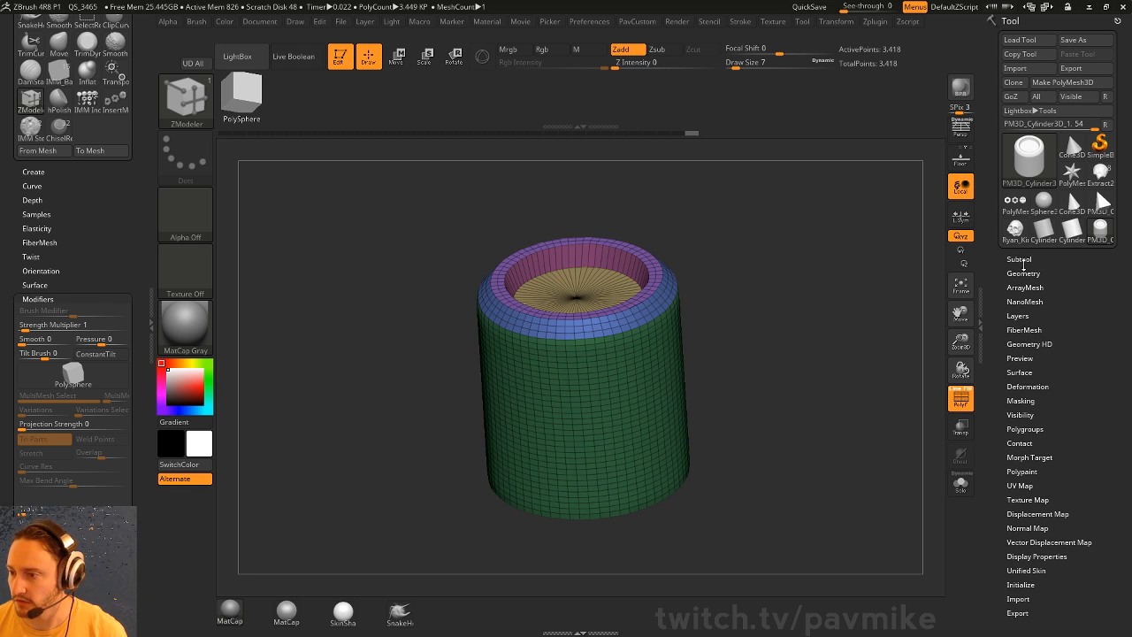
{"action": "left_click", "coordinate": [1025, 273]}
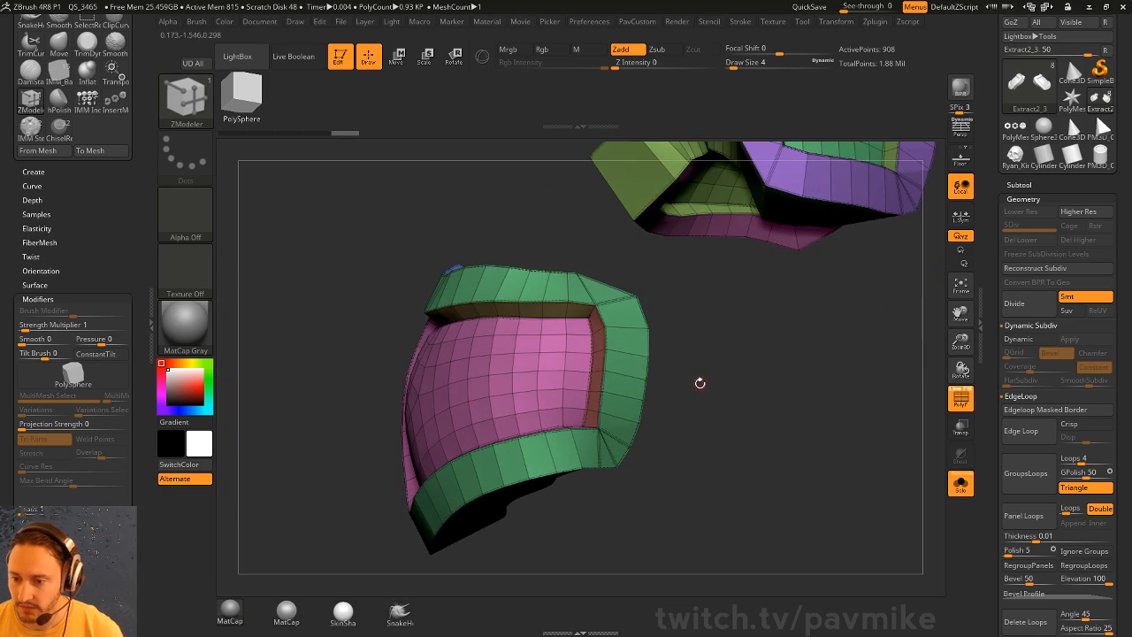
- Orbit the view to inspect the Extract2_3 armor pieces from several sides
{"action": "left_click_drag", "start_coordinate": [700, 383], "coordinate": [778, 360]}
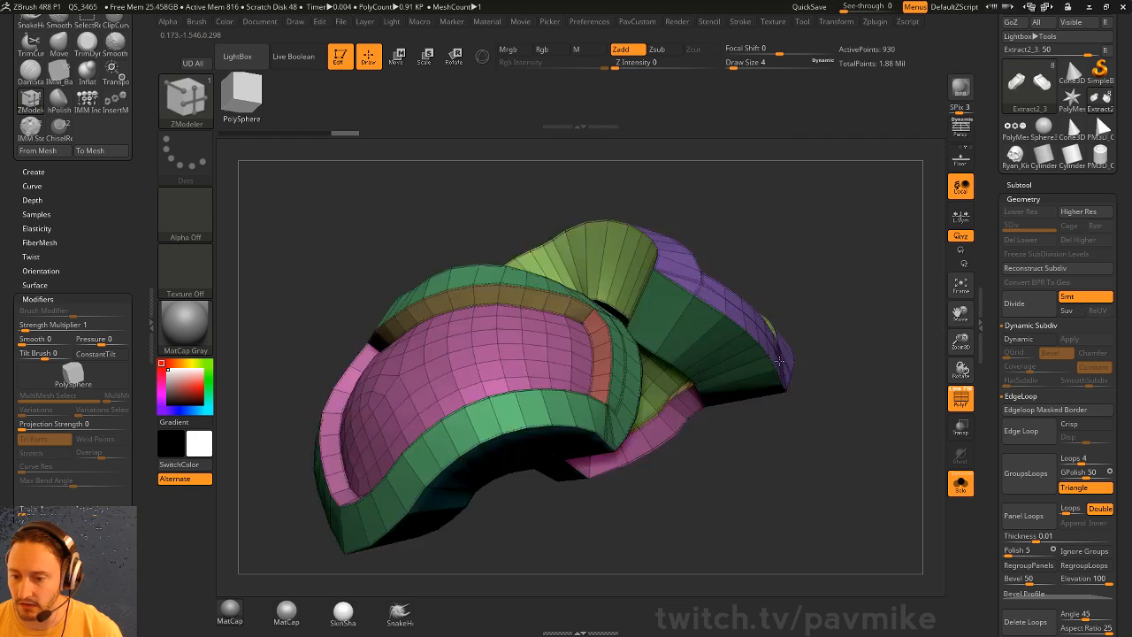
{"action": "left_click_drag", "start_coordinate": [778, 358], "coordinate": [785, 346]}
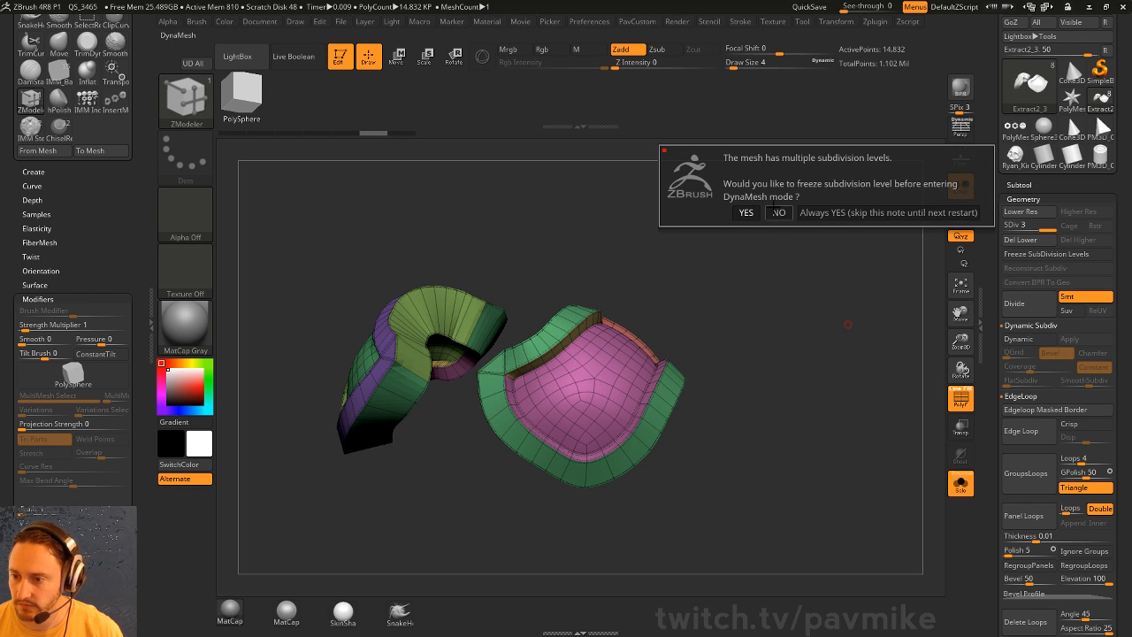
- Answer the freeze-subdivision prompt so both armor panels become ~94,000-point DynaMesh meshes
{"action": "left_click", "coordinate": [746, 212]}
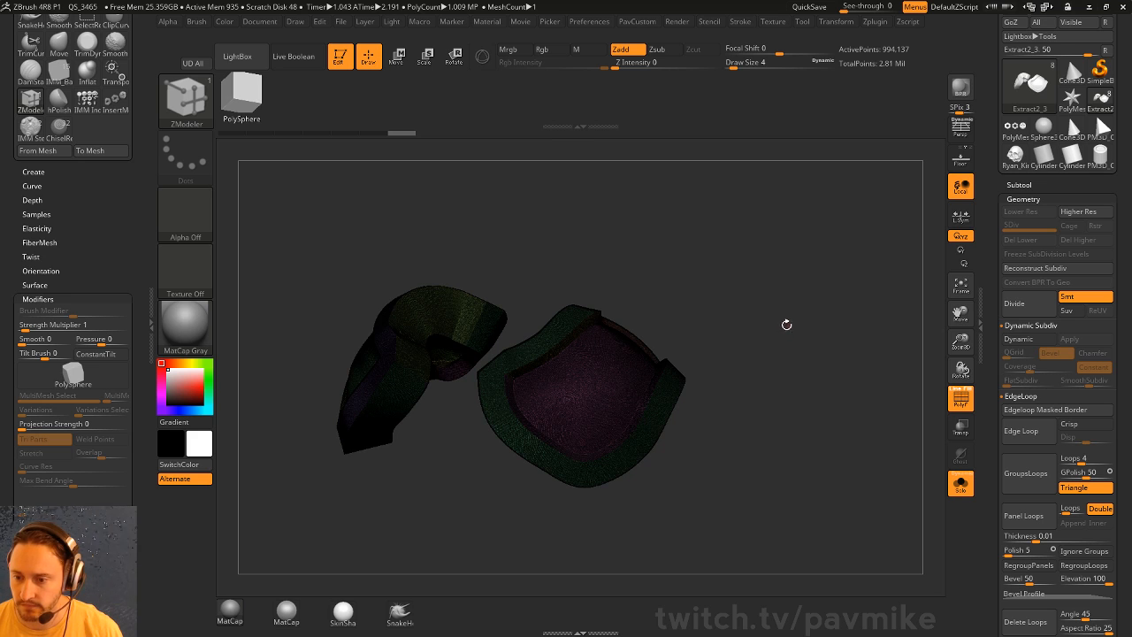